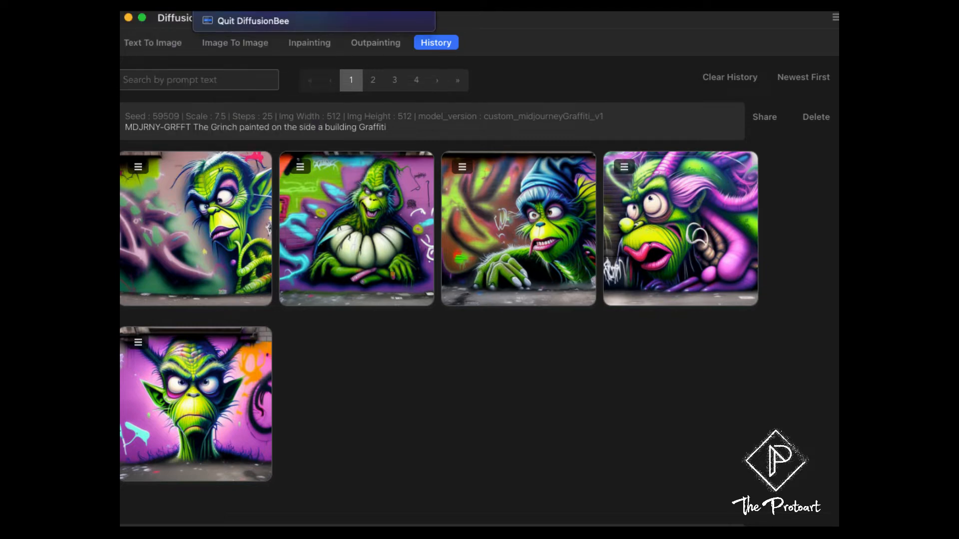
Step: Quit DiffusionBee from its Dock icon's context menu
right_click(199, 79)
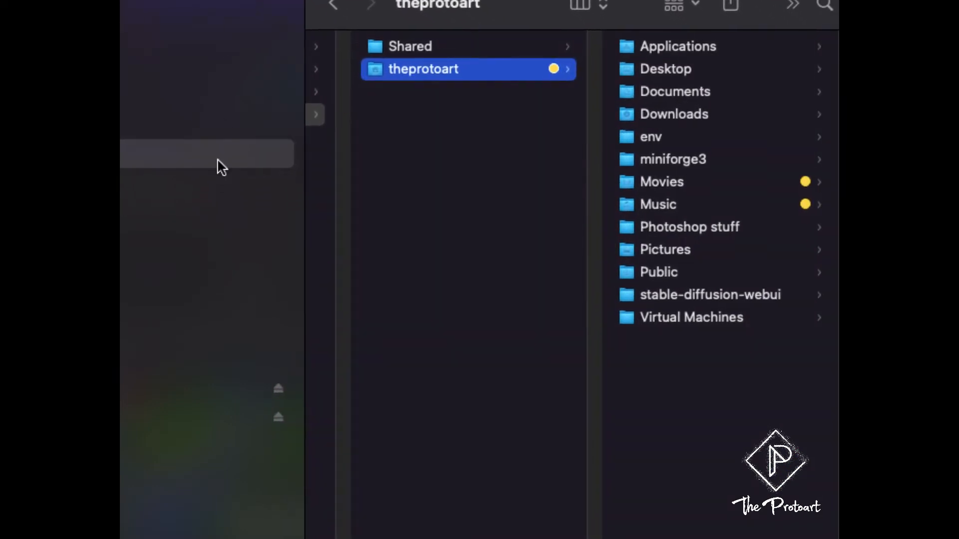
mouse_move(538, 189)
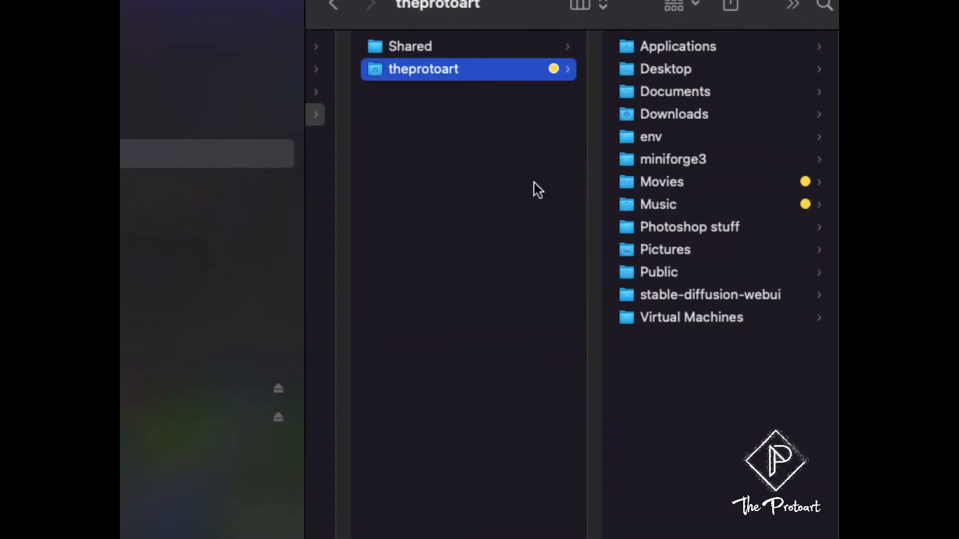
mouse_move(556, 145)
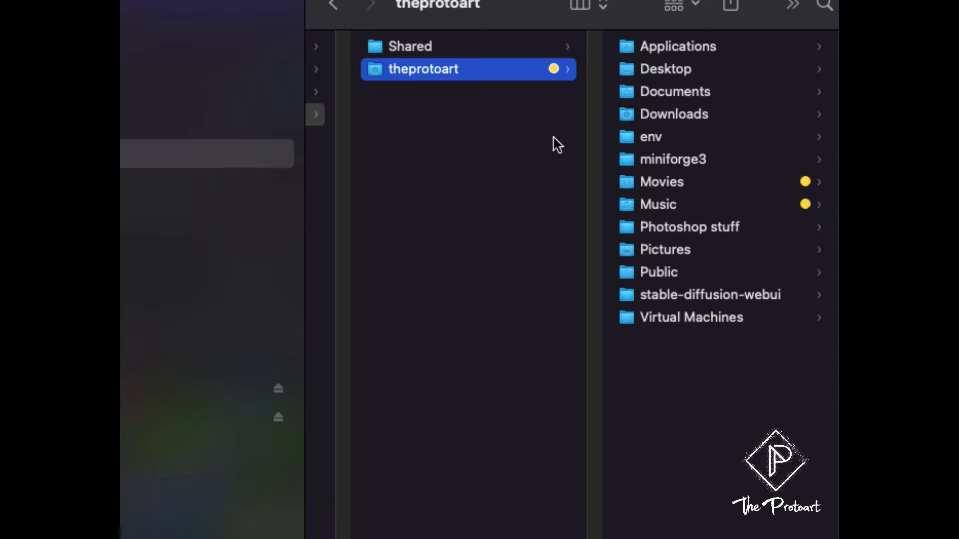
mouse_move(511, 158)
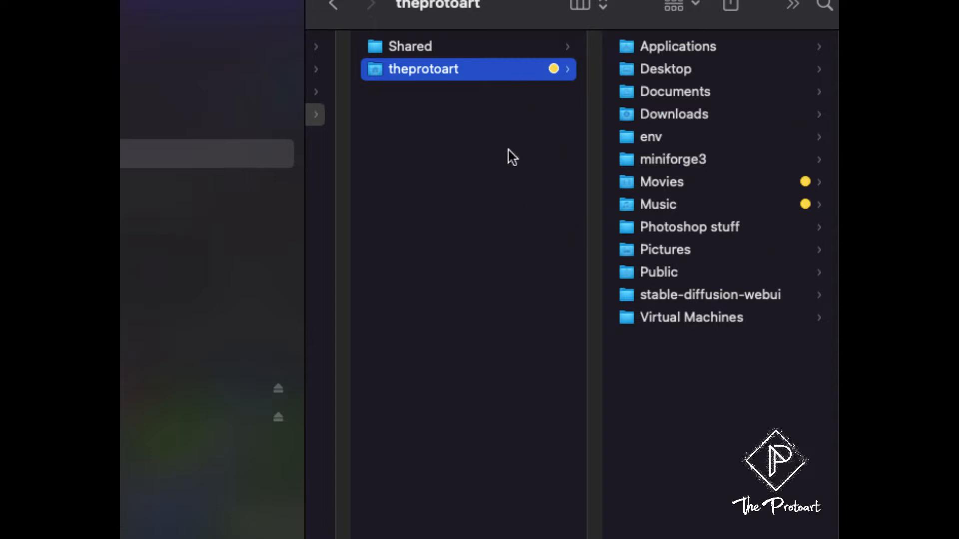
mouse_move(615, 55)
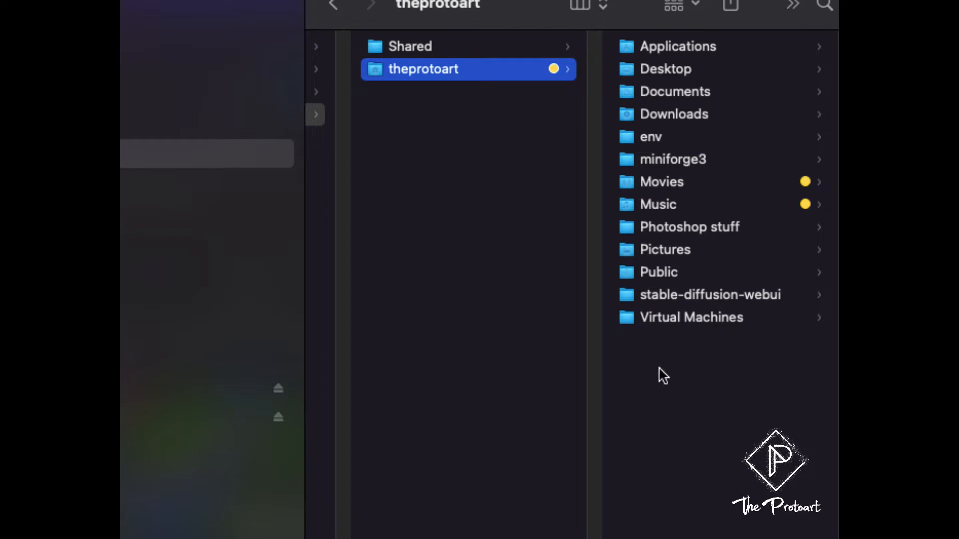
mouse_move(166, 429)
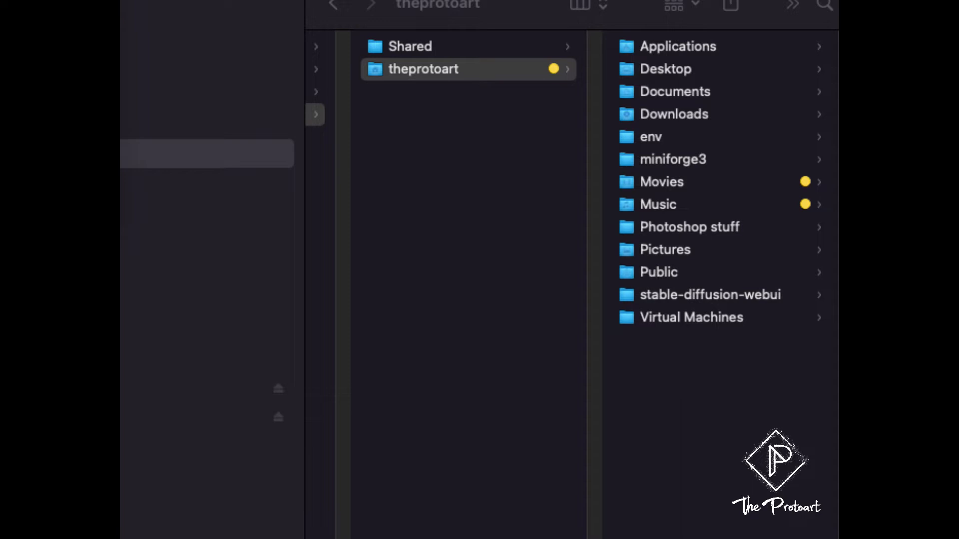
mouse_move(265, 101)
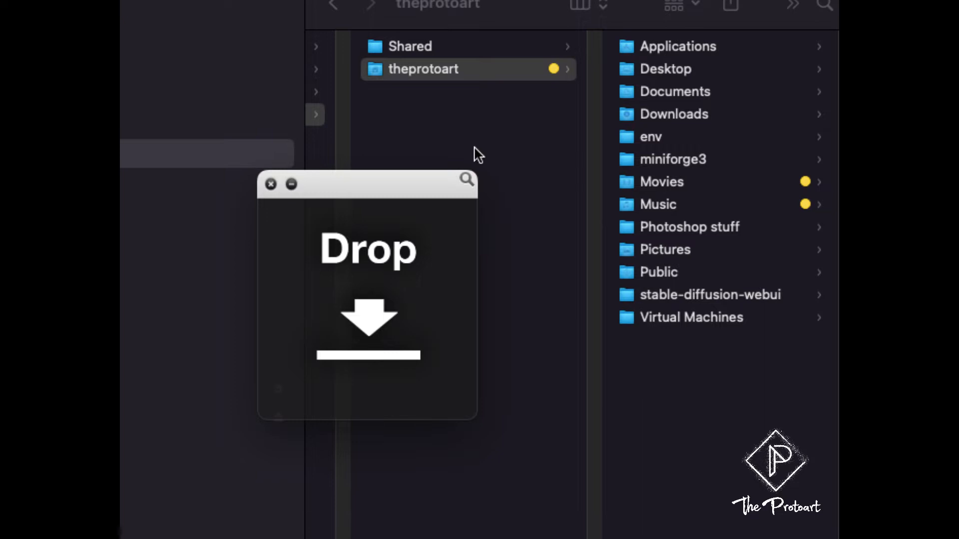
mouse_move(734, 57)
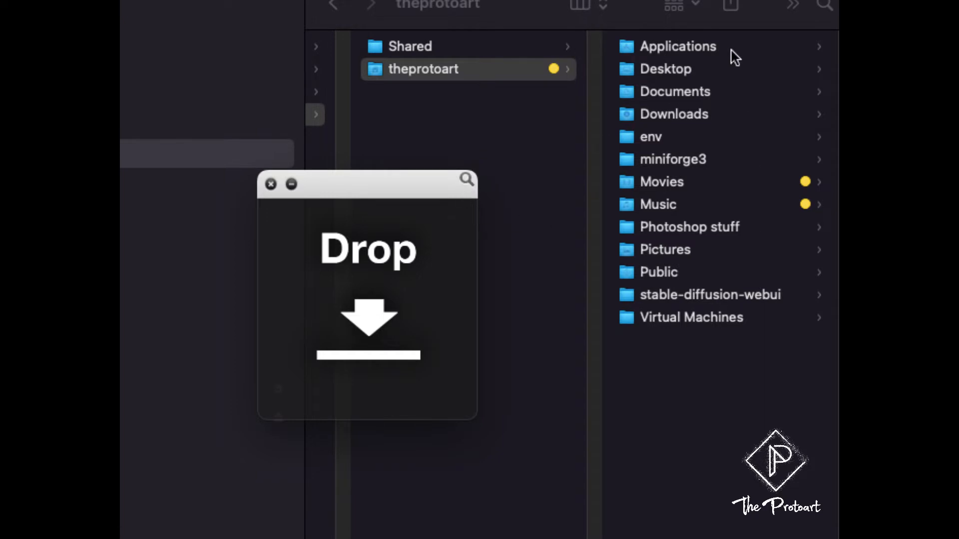
mouse_move(473, 187)
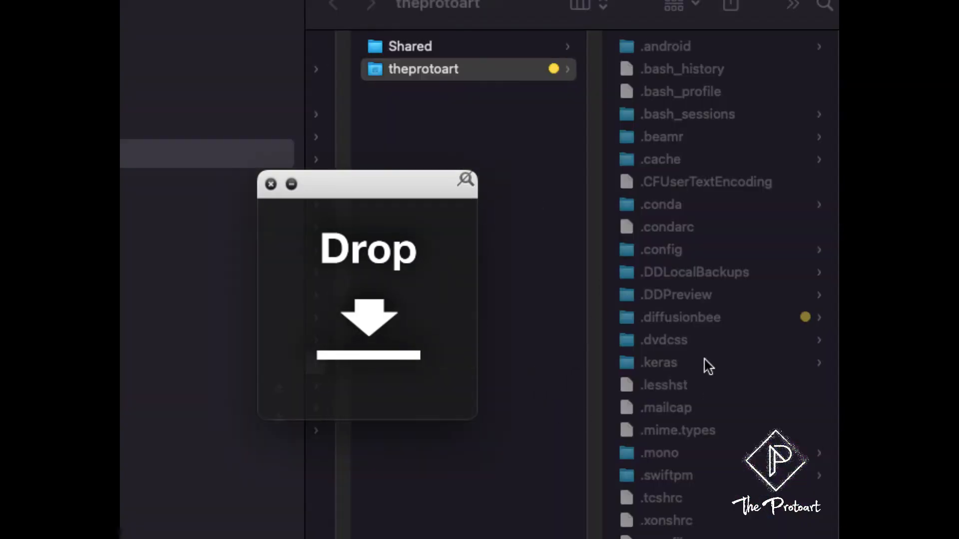
scroll("down", 3)
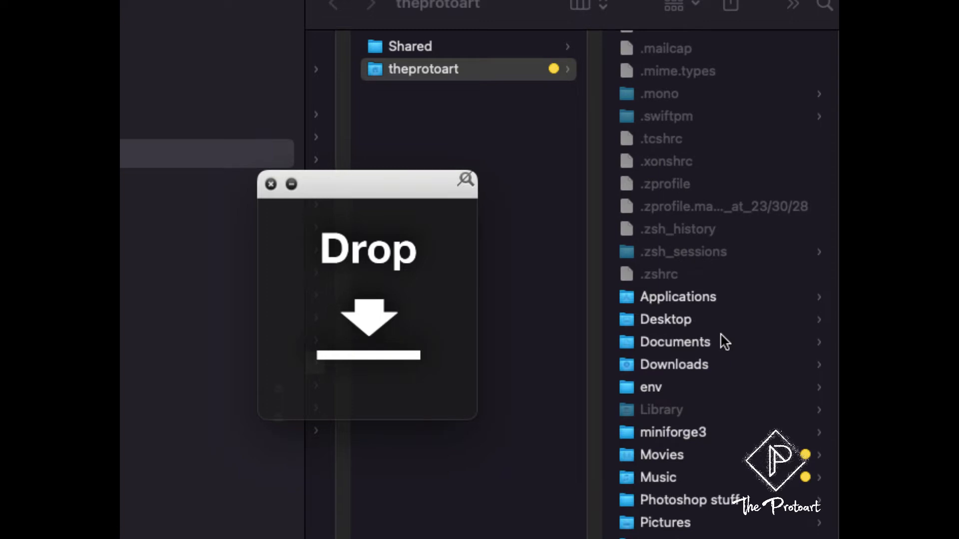
mouse_move(465, 184)
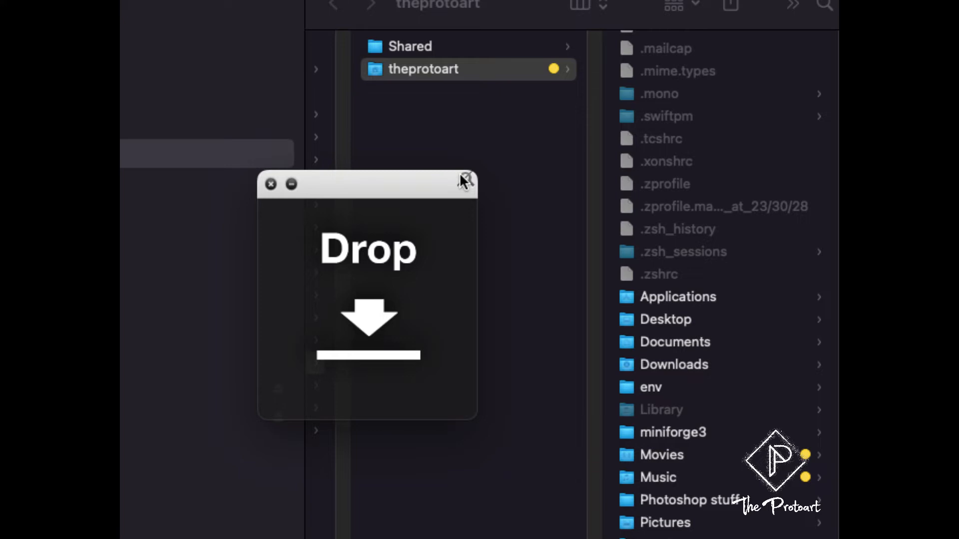
mouse_move(464, 184)
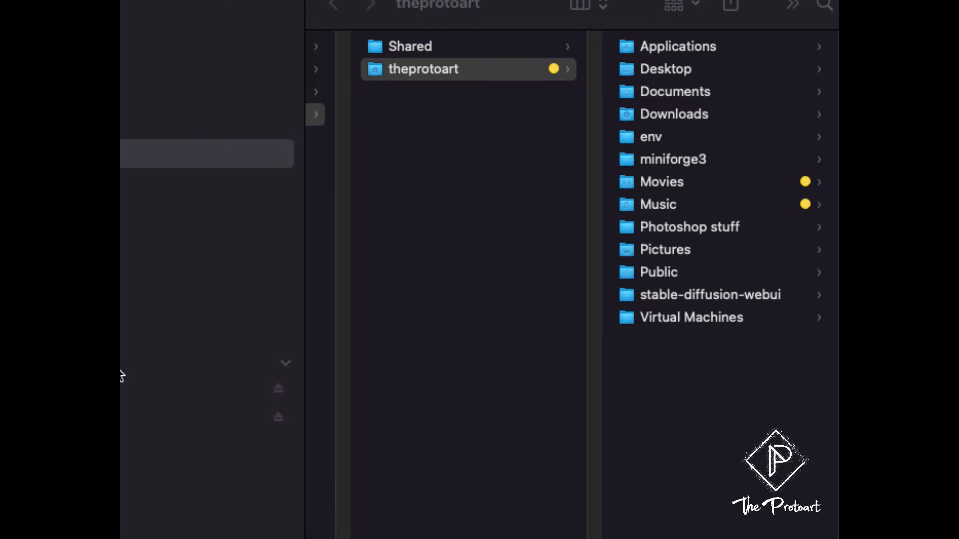
Step: Run a name search for '.diffusionbee' with Macintosh HD as the location
type(".diffusionbee")
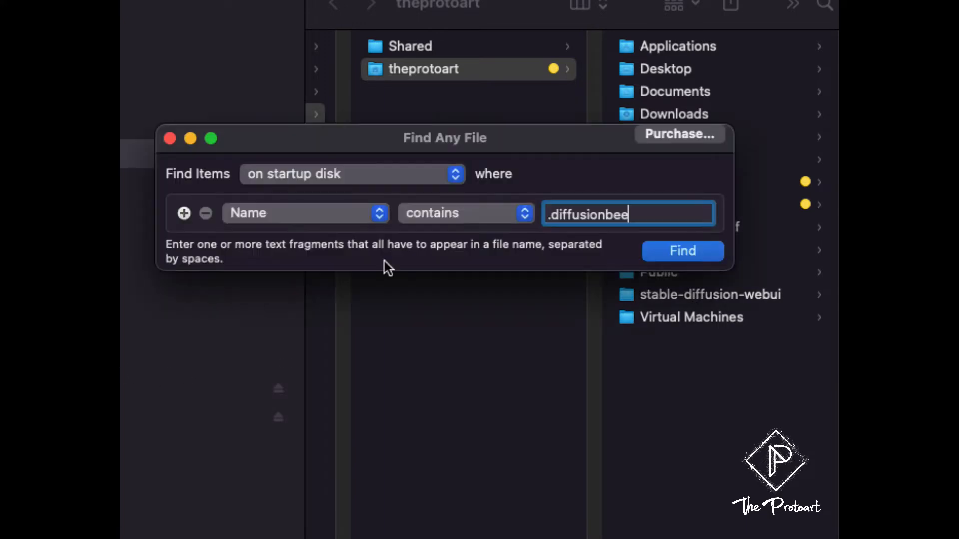
mouse_move(569, 162)
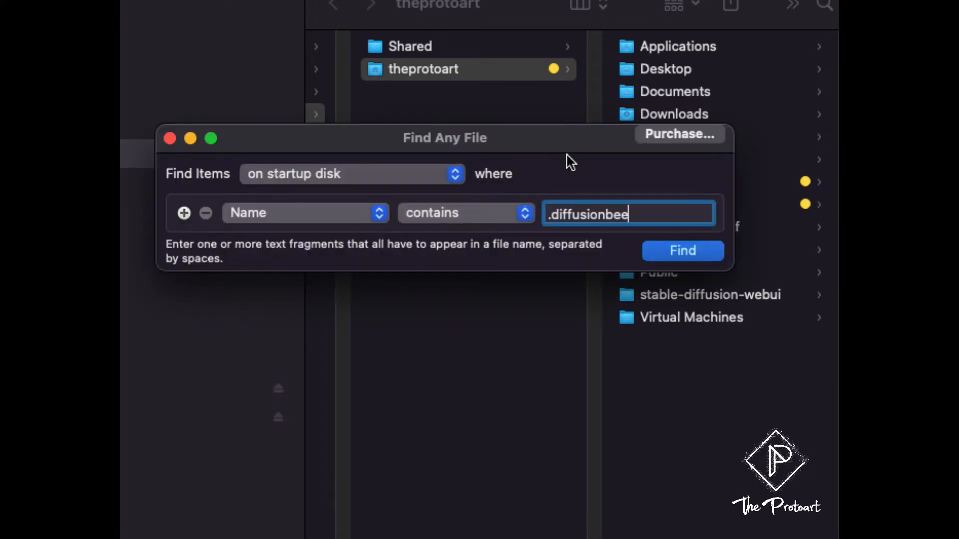
mouse_move(339, 135)
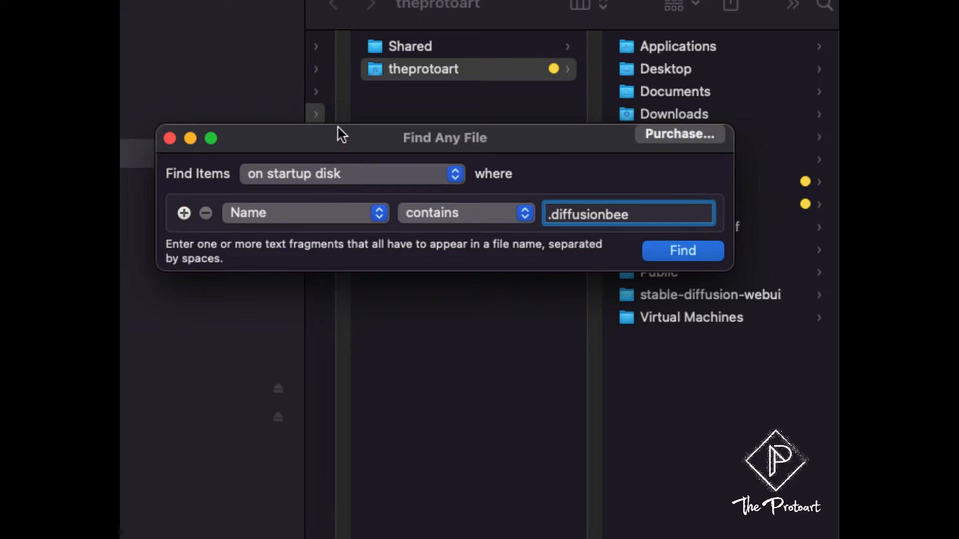
mouse_move(543, 166)
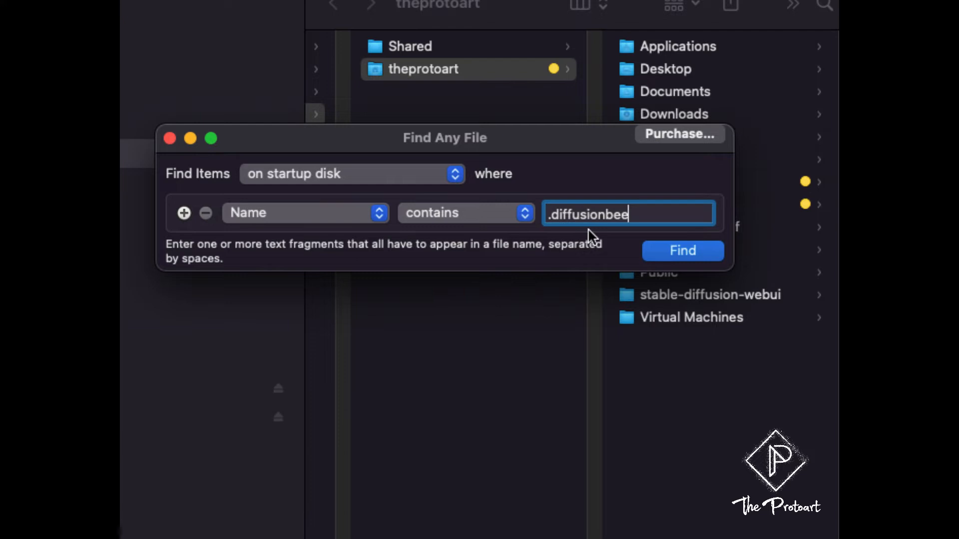
mouse_move(760, 208)
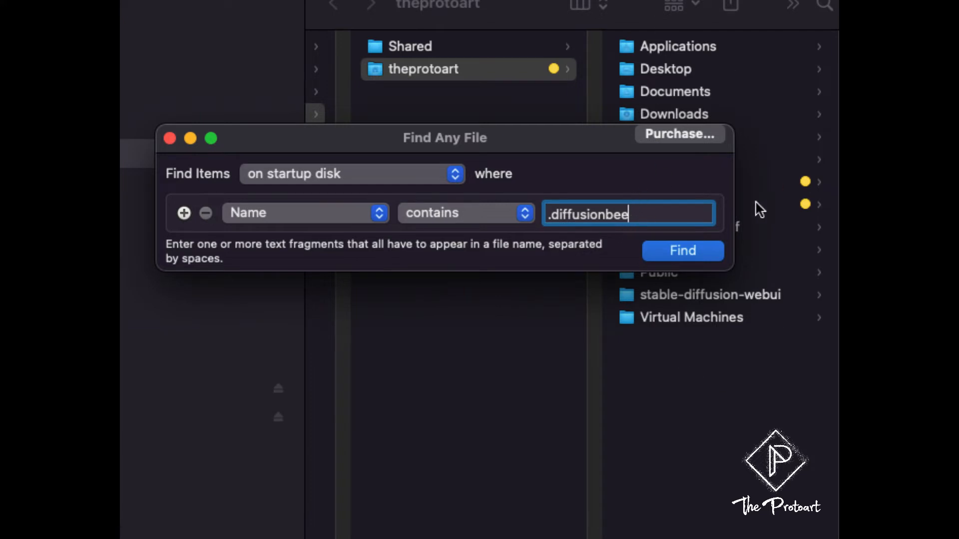
left_click_drag(444, 138, 332, 218)
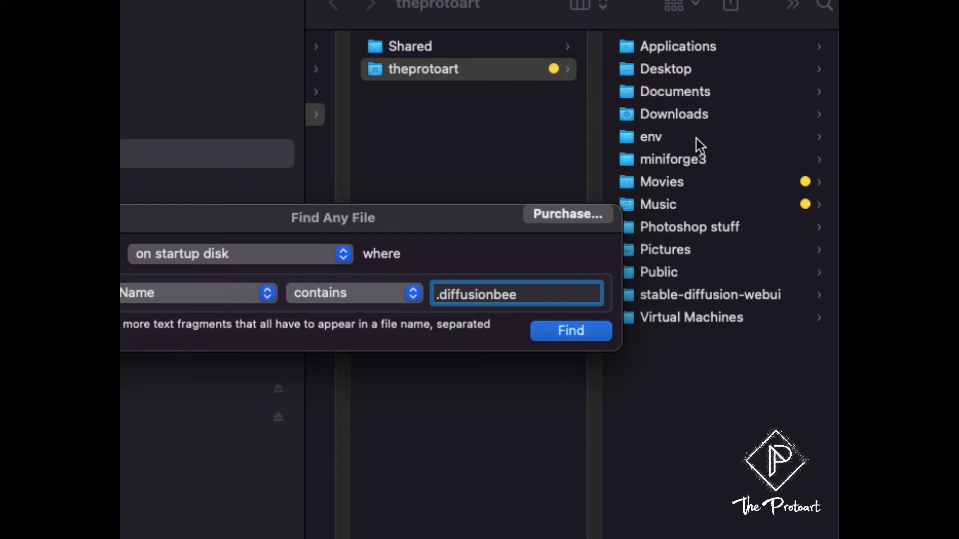
mouse_move(568, 314)
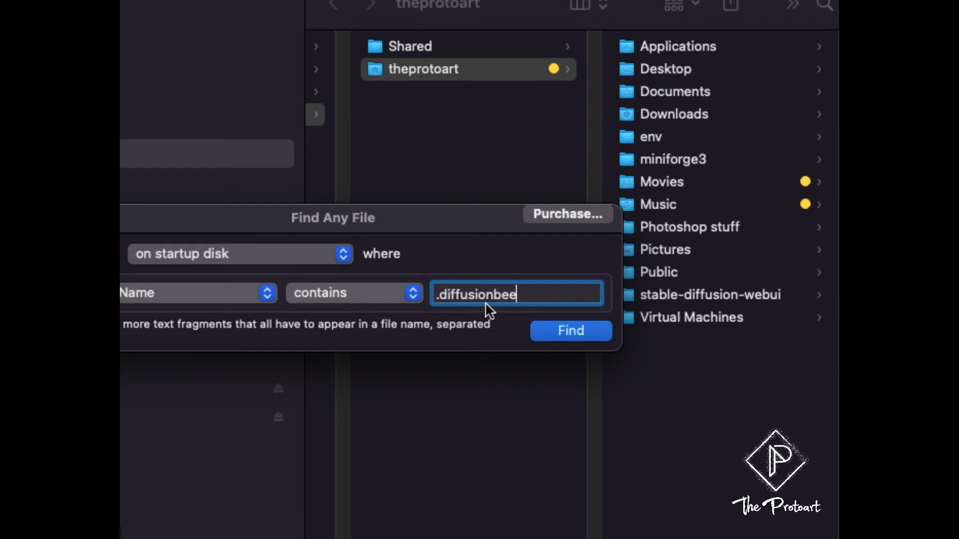
left_click(238, 254)
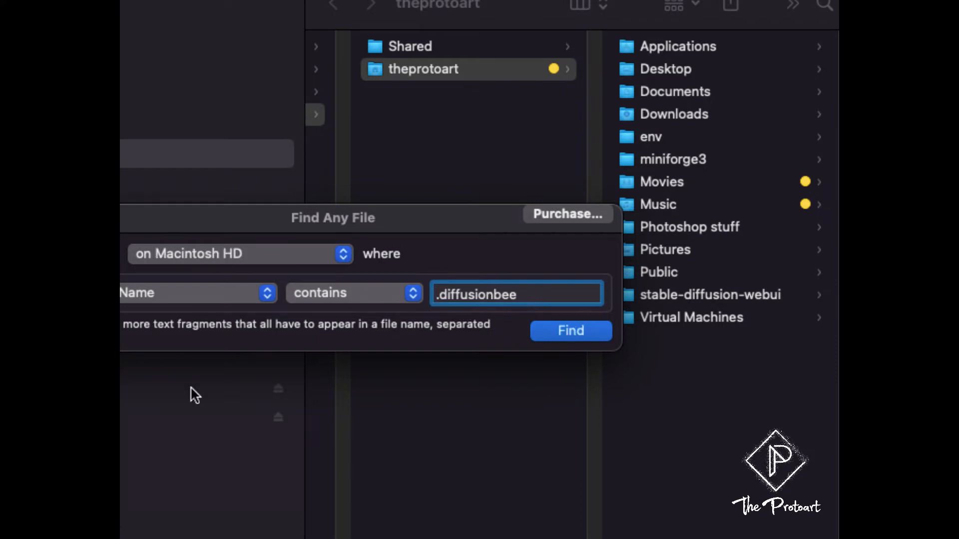
mouse_move(298, 247)
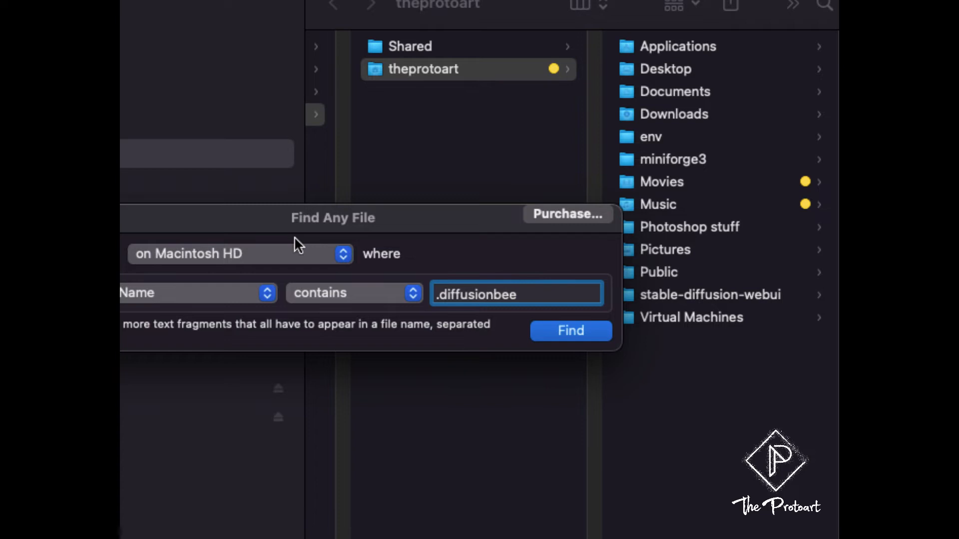
left_click(570, 331)
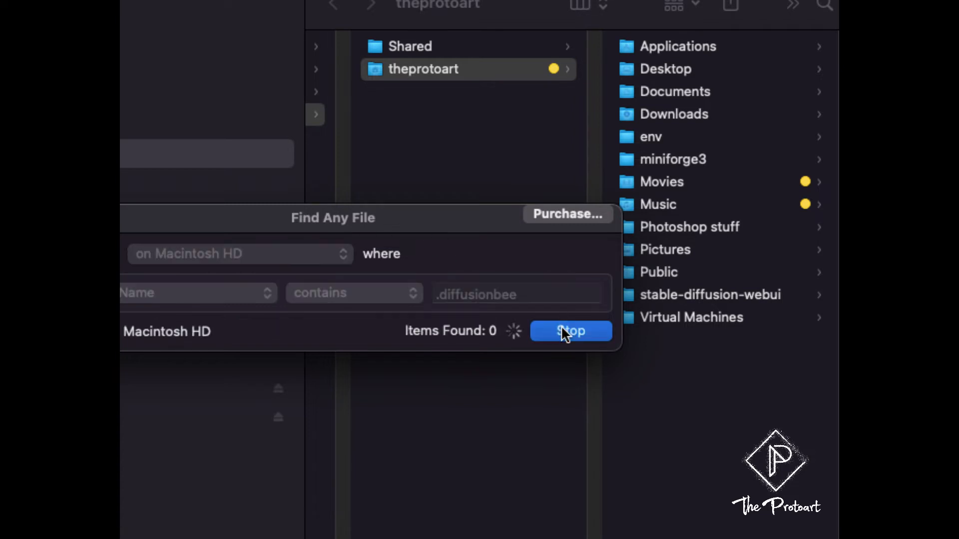
mouse_move(476, 341)
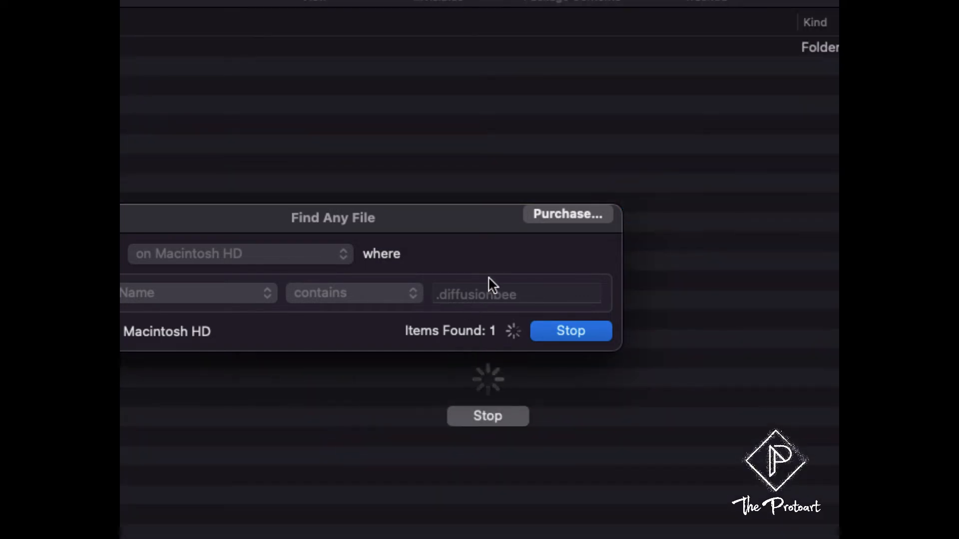
mouse_move(527, 331)
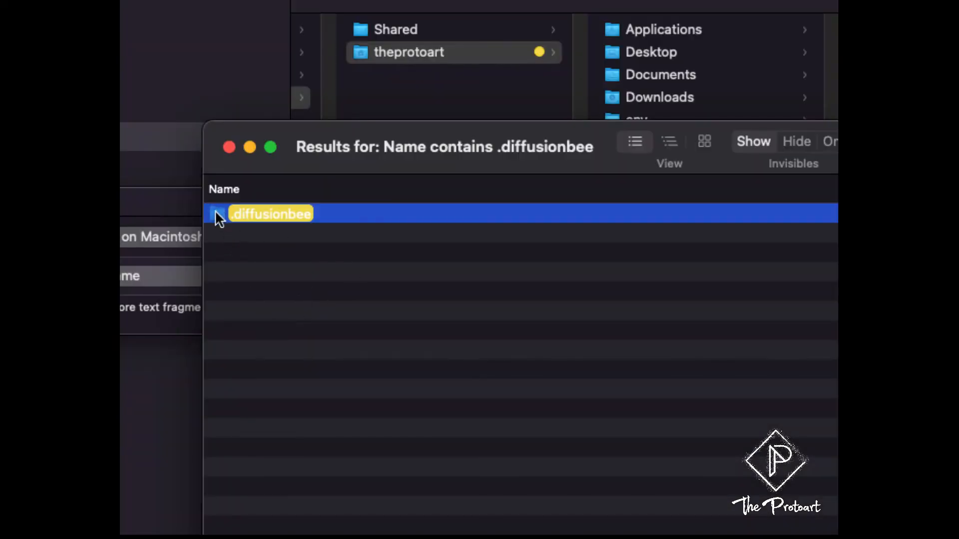
Step: Reveal the found .diffusionbee folder in Finder from the result's context menu
right_click(270, 214)
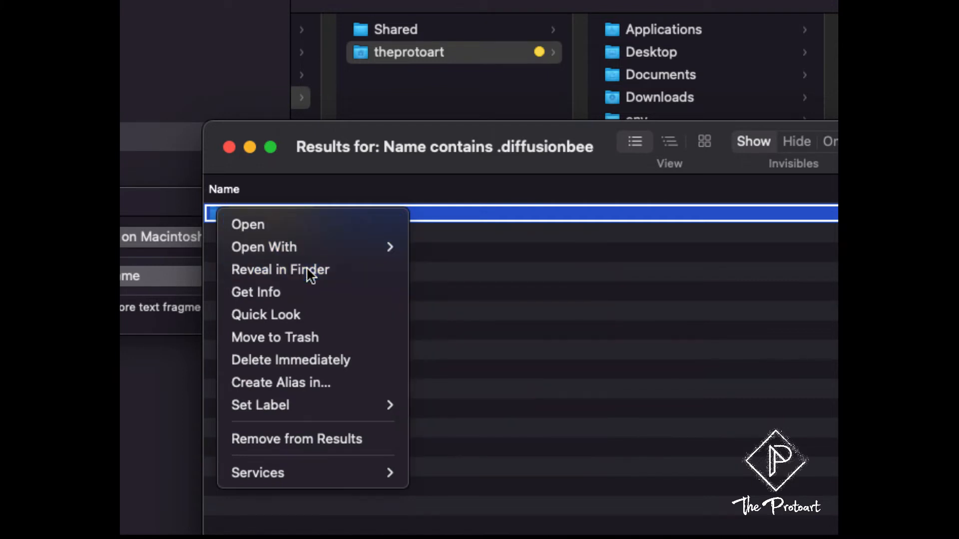
left_click(279, 269)
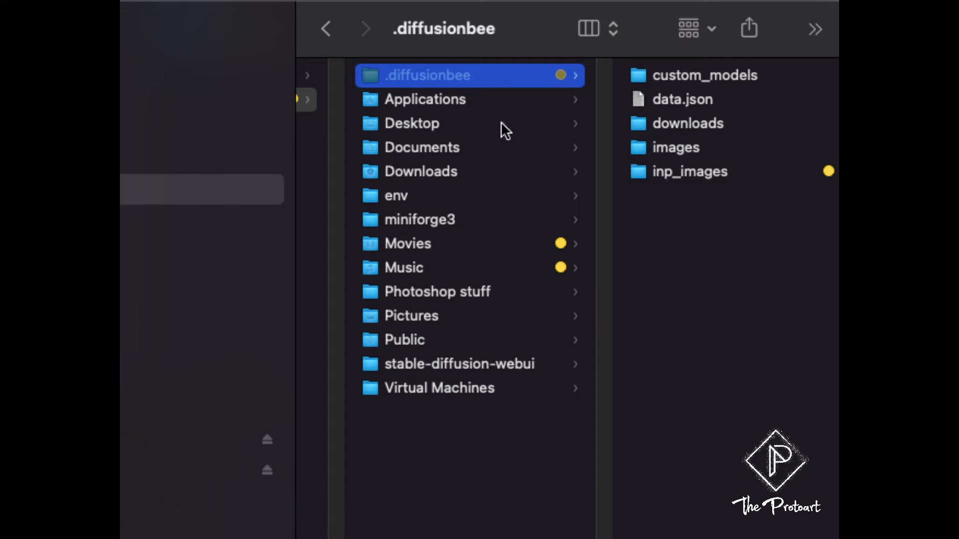
mouse_move(548, 20)
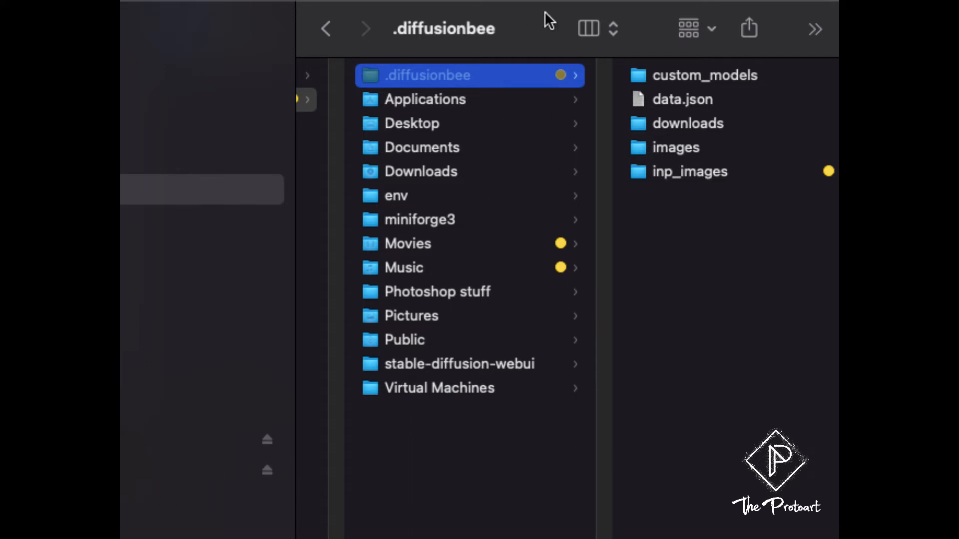
mouse_move(490, 527)
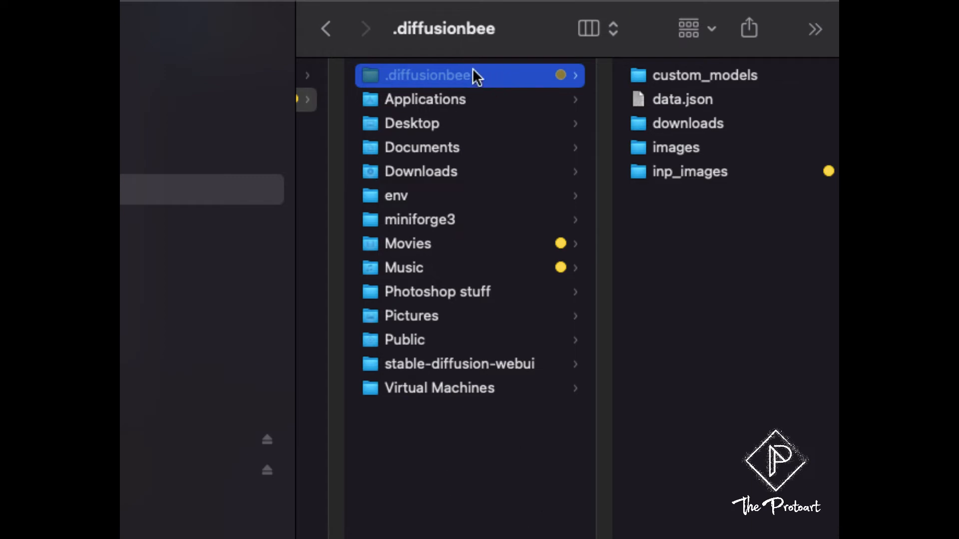
mouse_move(612, 128)
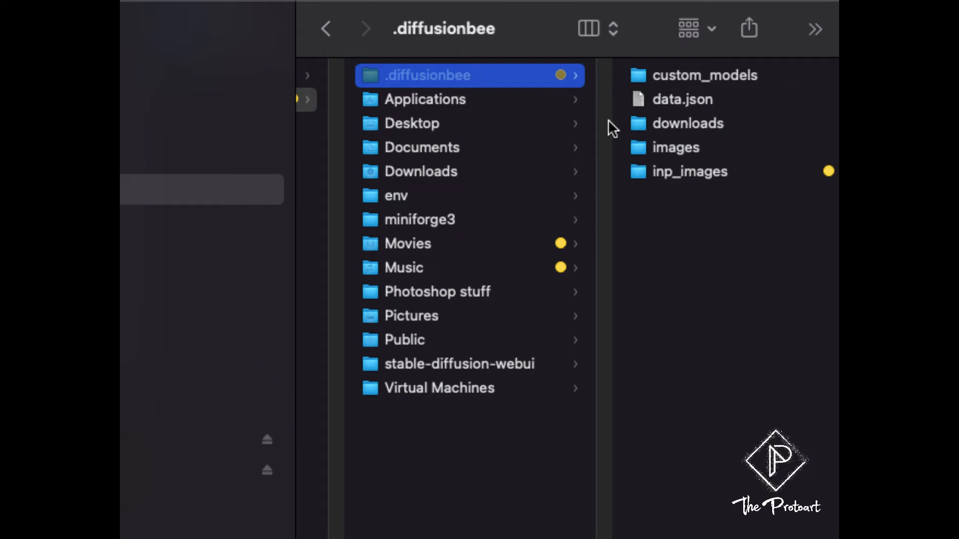
mouse_move(660, 150)
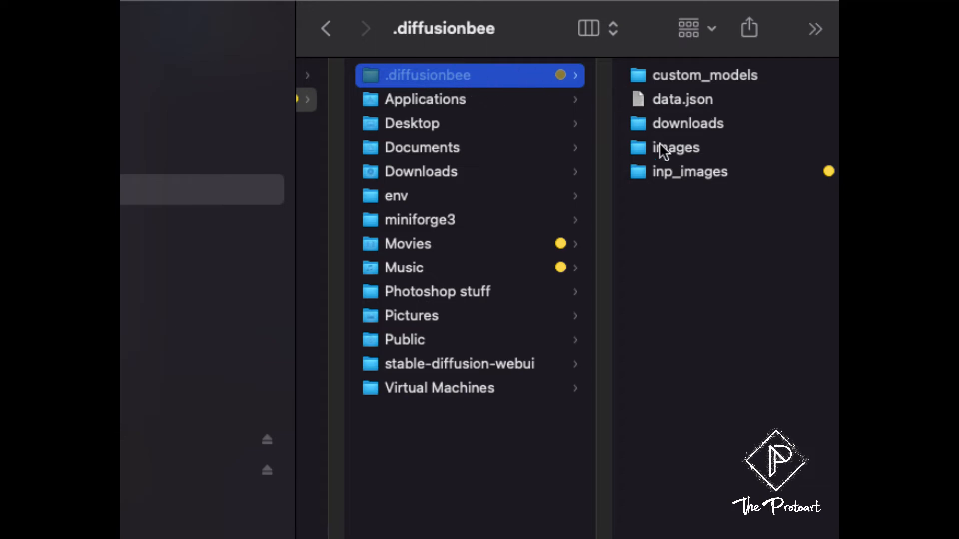
Step: Show the inp_images folder inside .diffusionbee, listing its numbered PNG inputs
left_click(689, 170)
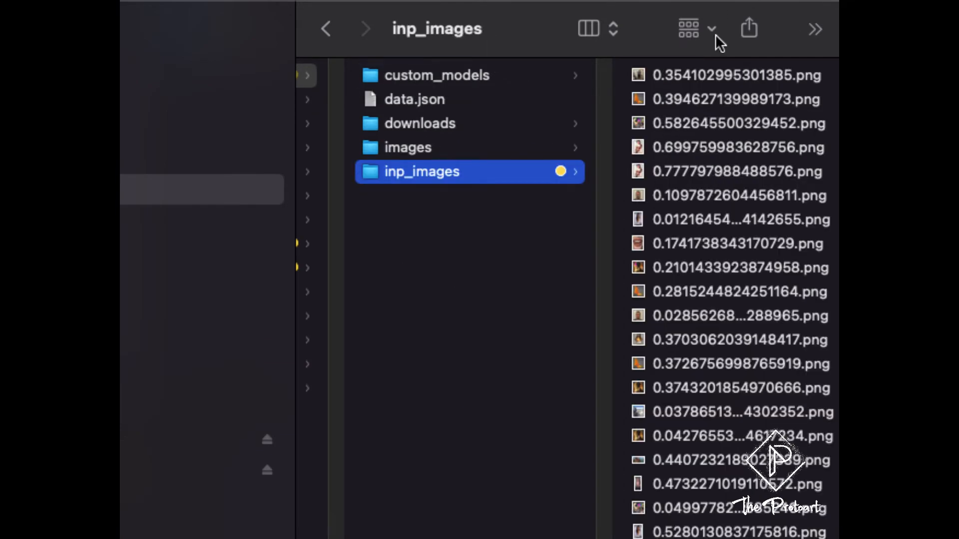
mouse_move(688, 462)
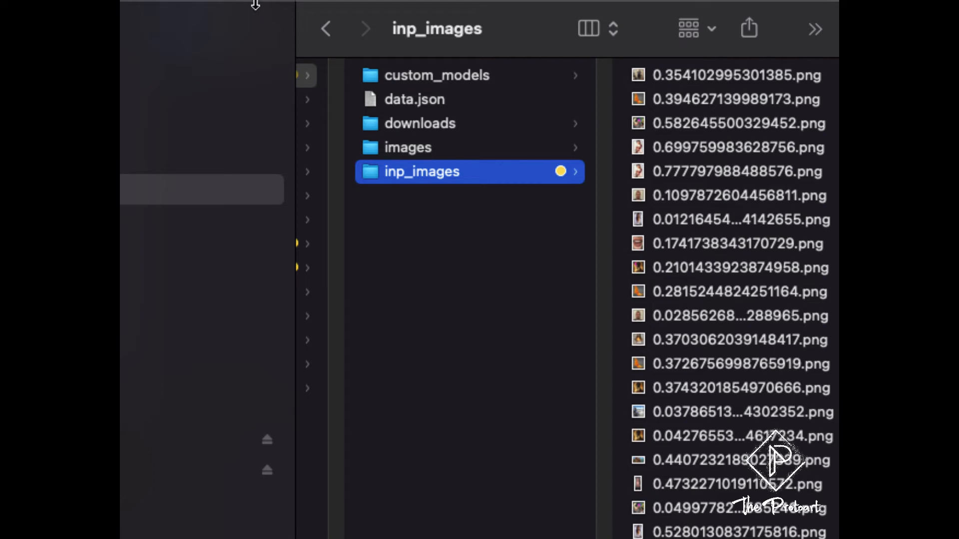
mouse_move(498, 138)
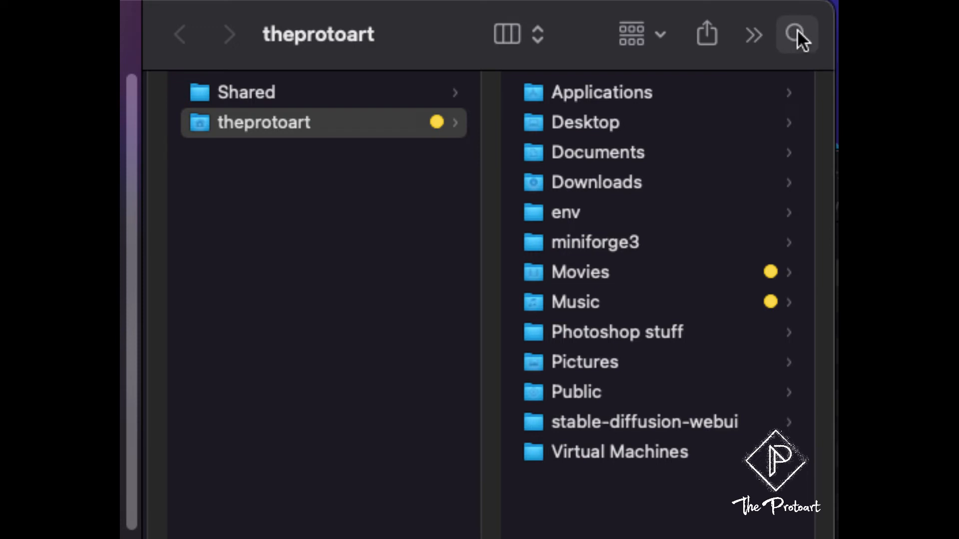
Step: Bring up Funter's options for the home folder from the toolbar overflow menu
left_click(796, 34)
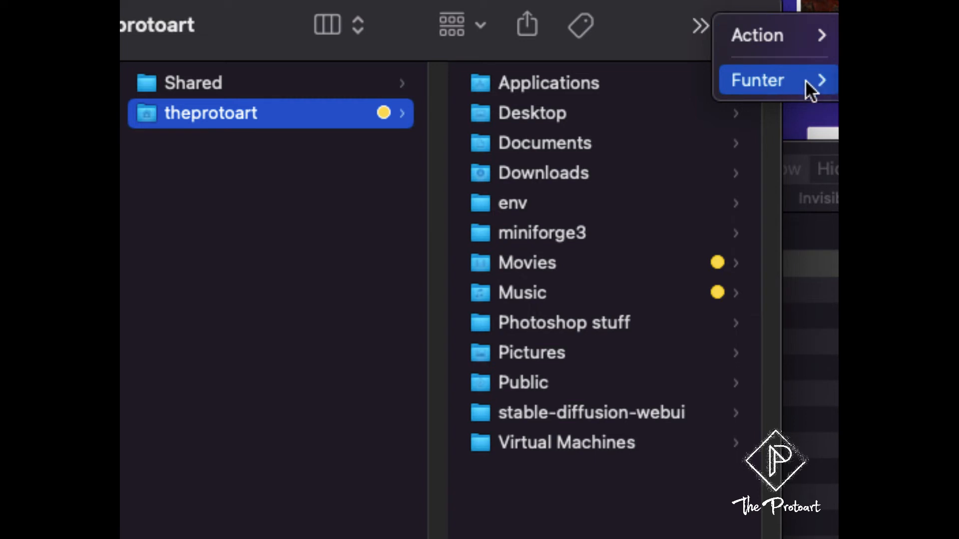
left_click(700, 24)
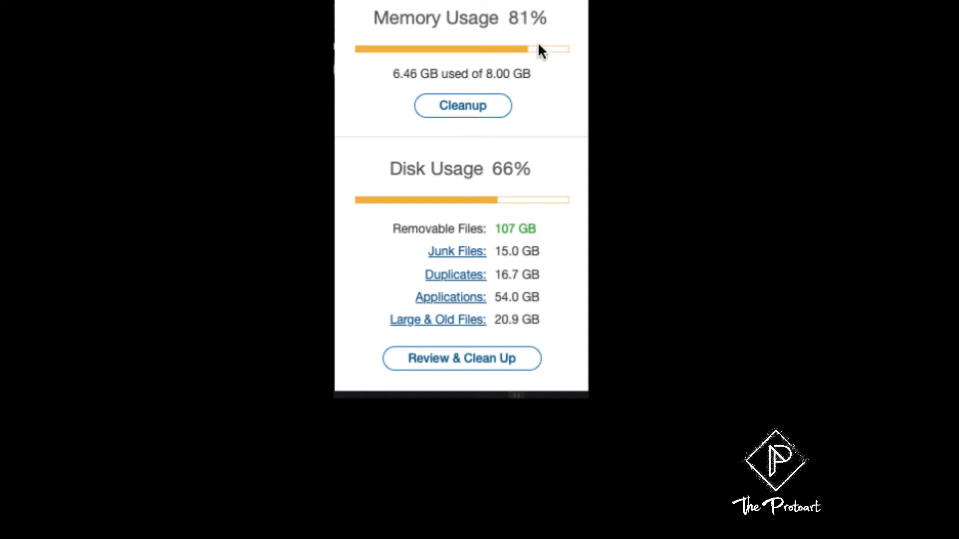
mouse_move(486, 150)
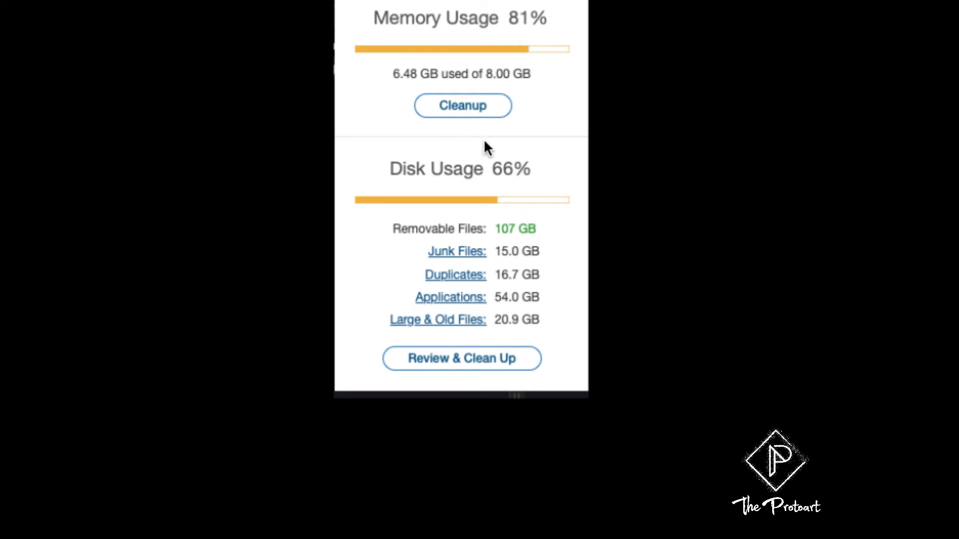
mouse_move(506, 69)
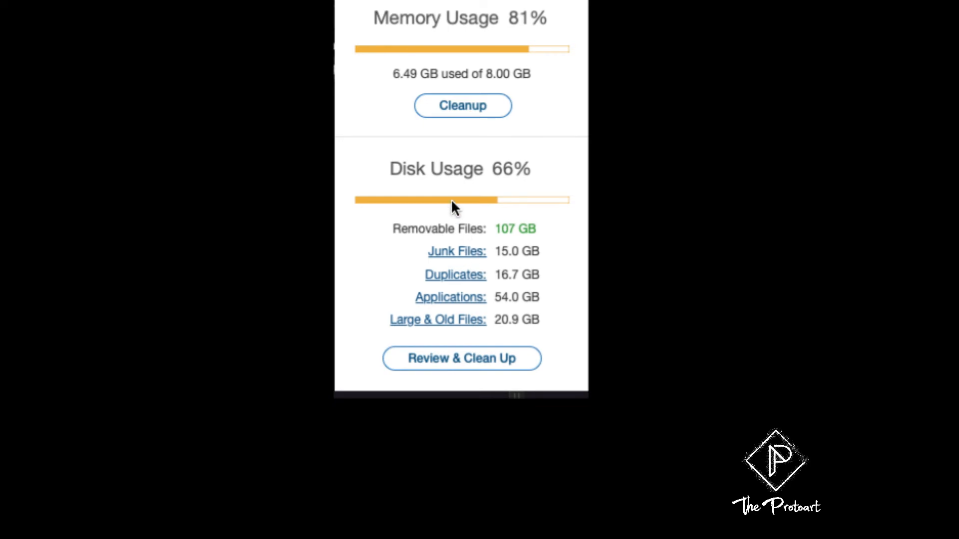
mouse_move(519, 335)
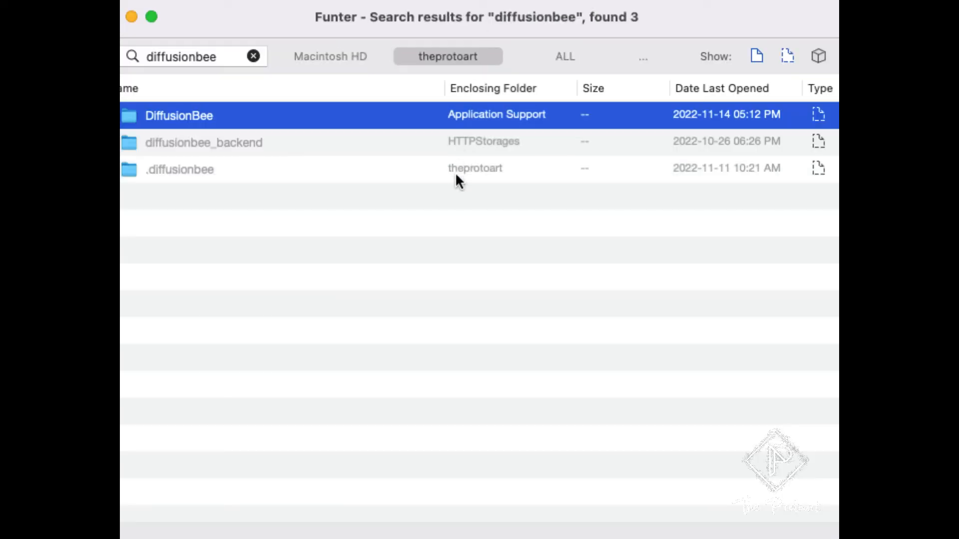
mouse_move(230, 170)
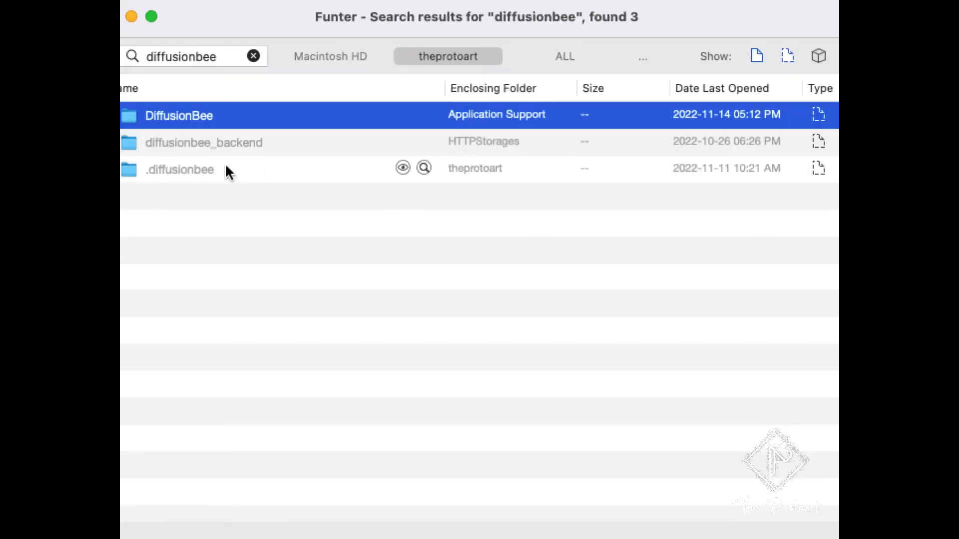
mouse_move(264, 105)
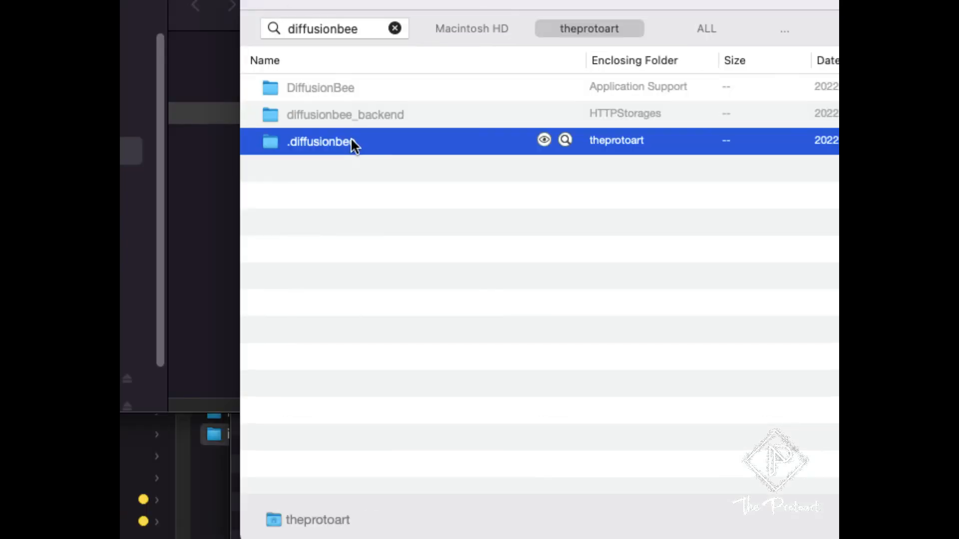
Step: Show the .diffusionbee result in Finder, agreeing to make hidden files visible
right_click(318, 141)
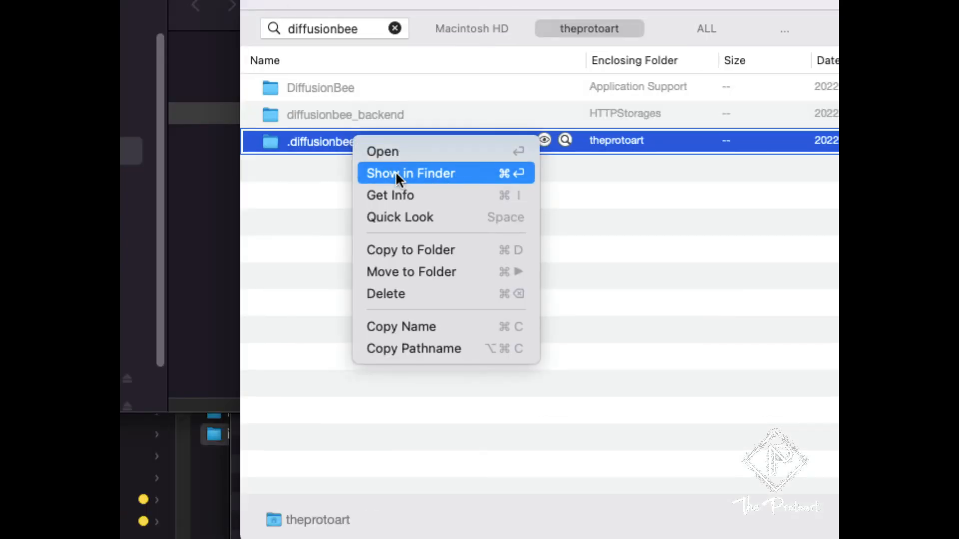
left_click(409, 173)
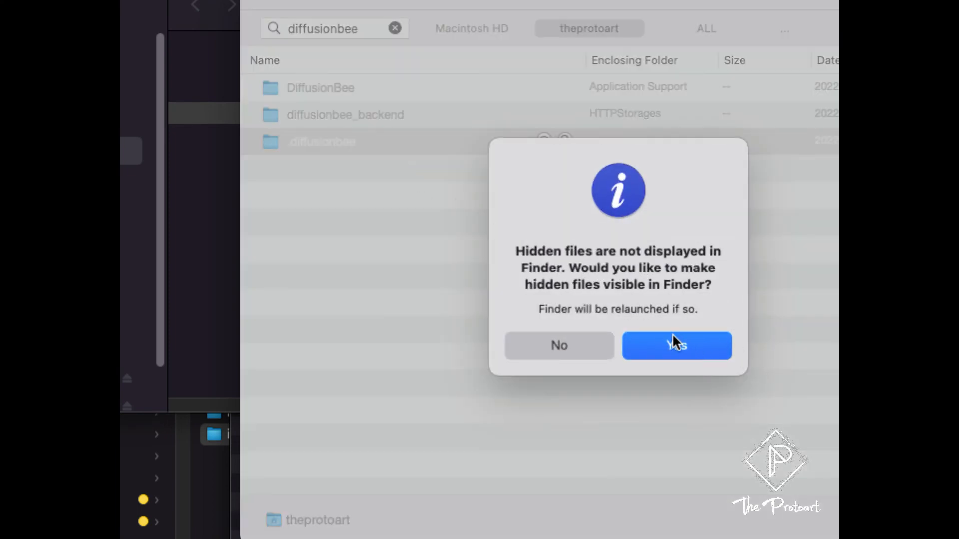
left_click(676, 346)
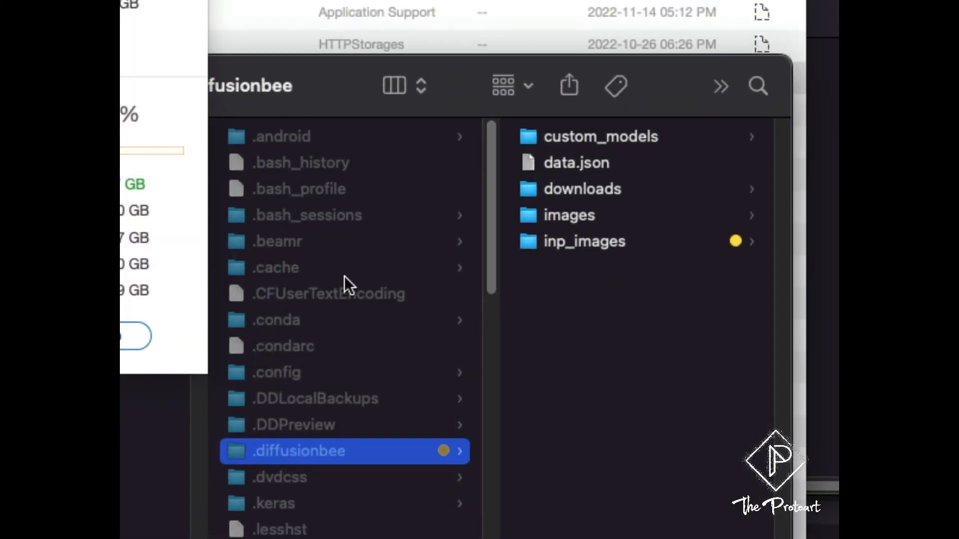
mouse_move(328, 91)
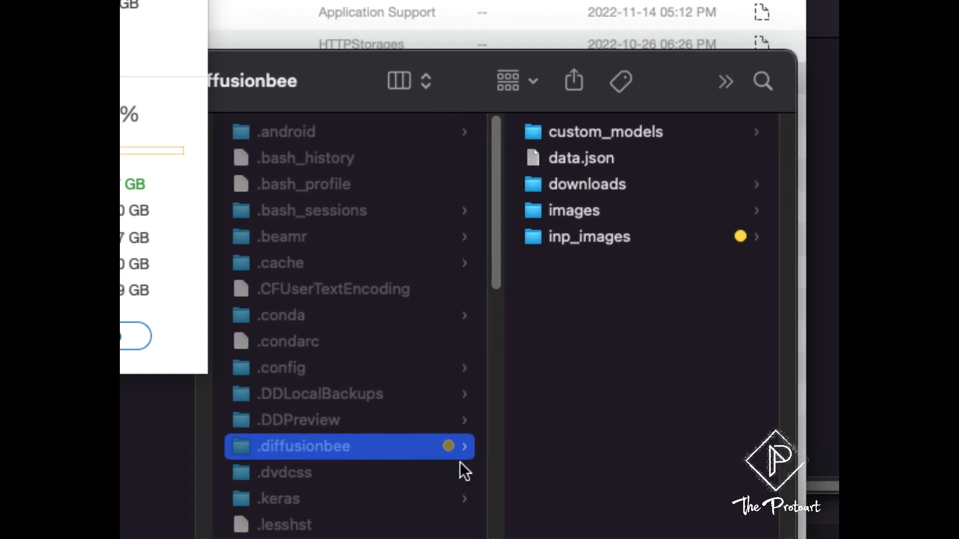
mouse_move(435, 405)
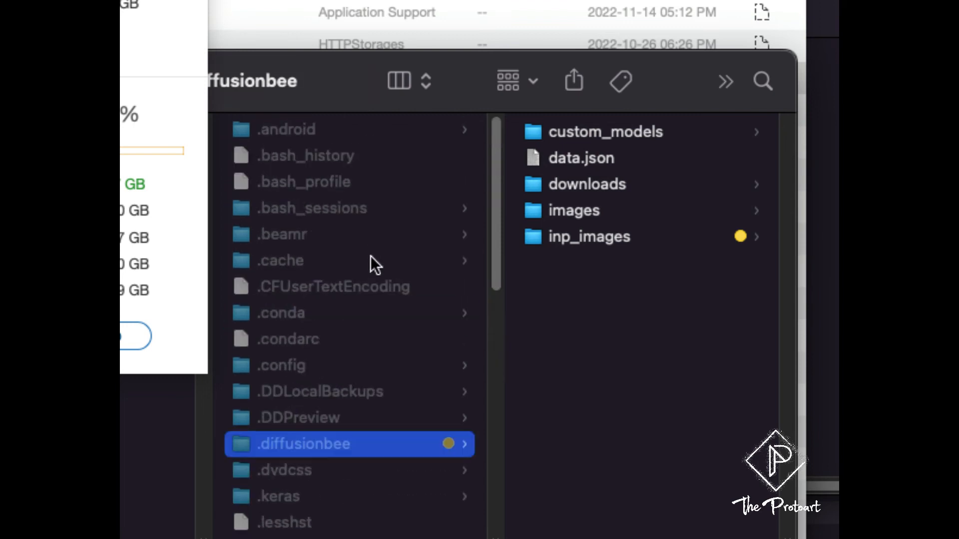
scroll("down", 3)
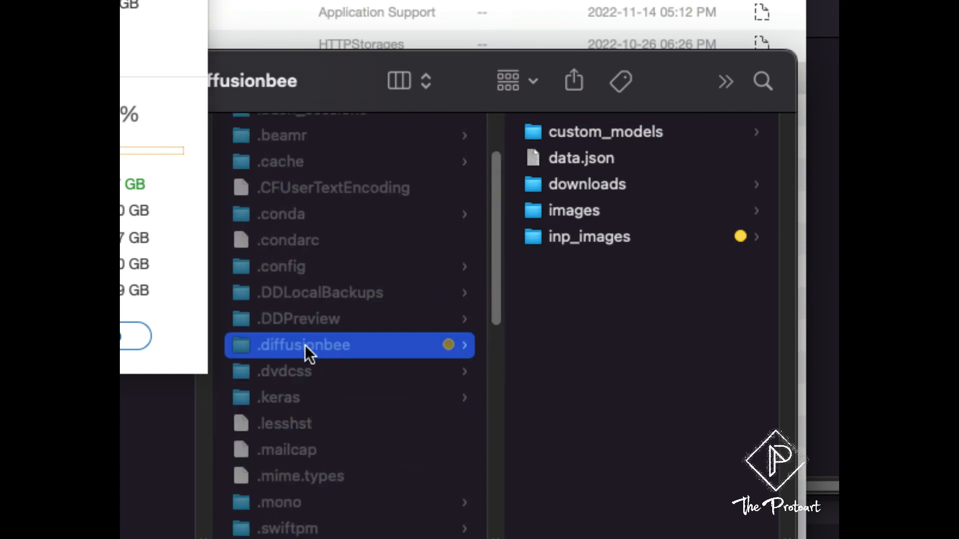
right_click(303, 344)
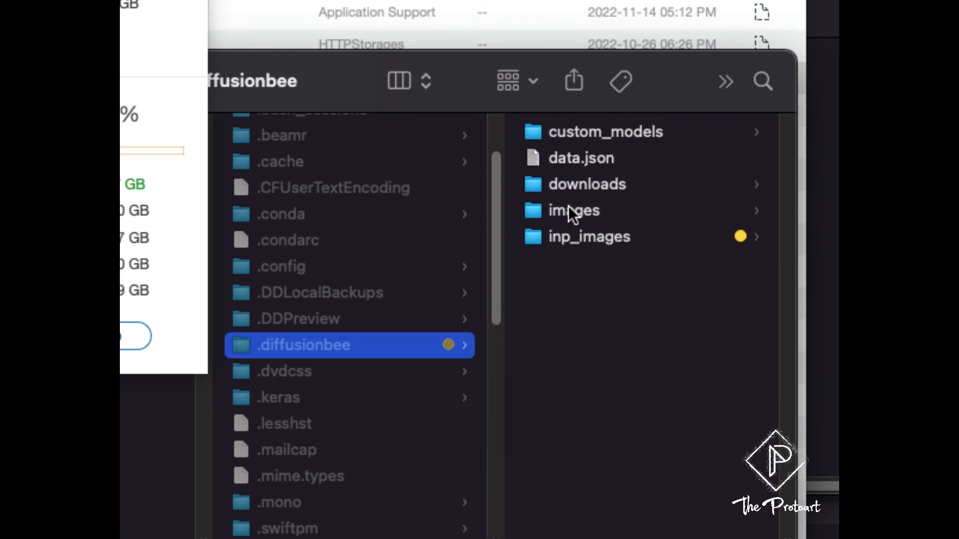
Step: Show the images folder inside .diffusionbee with its generated PNG files
left_click(573, 211)
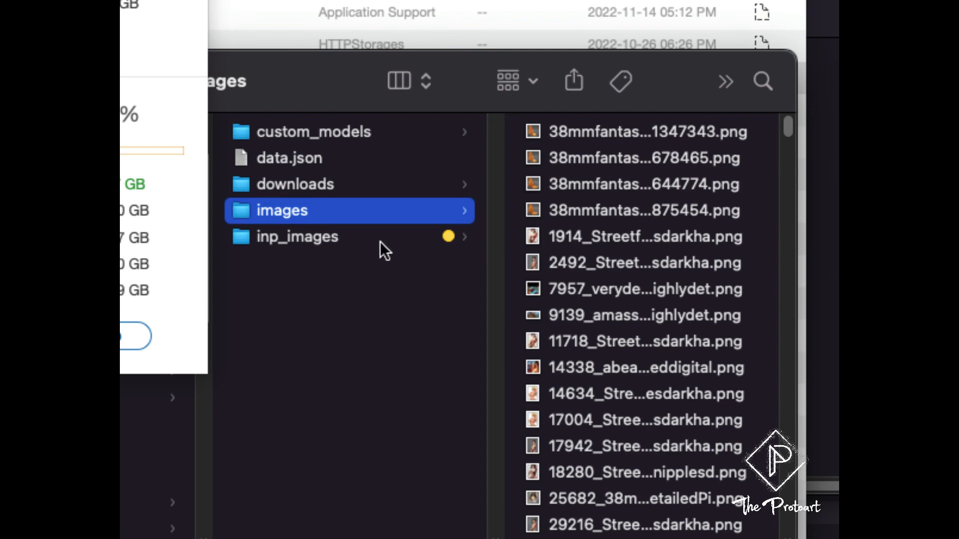
mouse_move(325, 255)
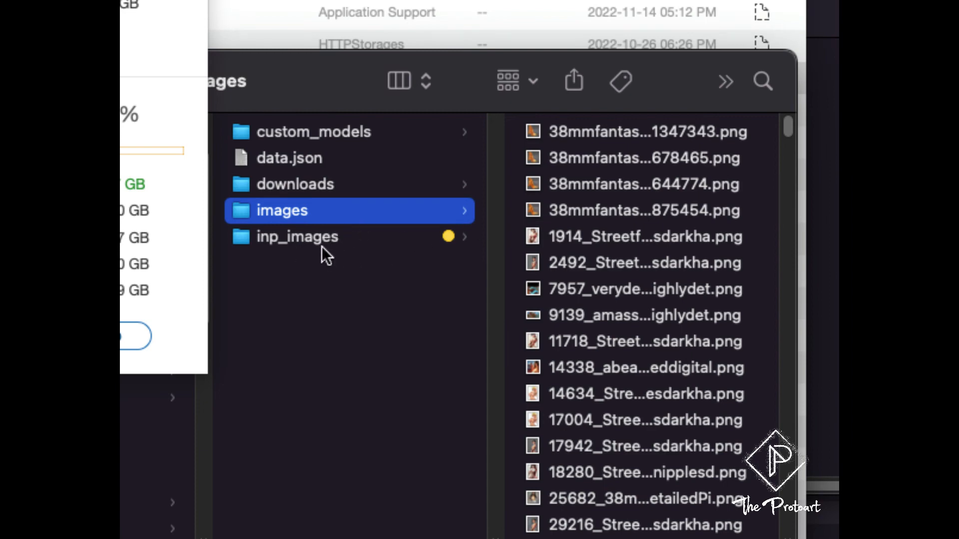
mouse_move(400, 220)
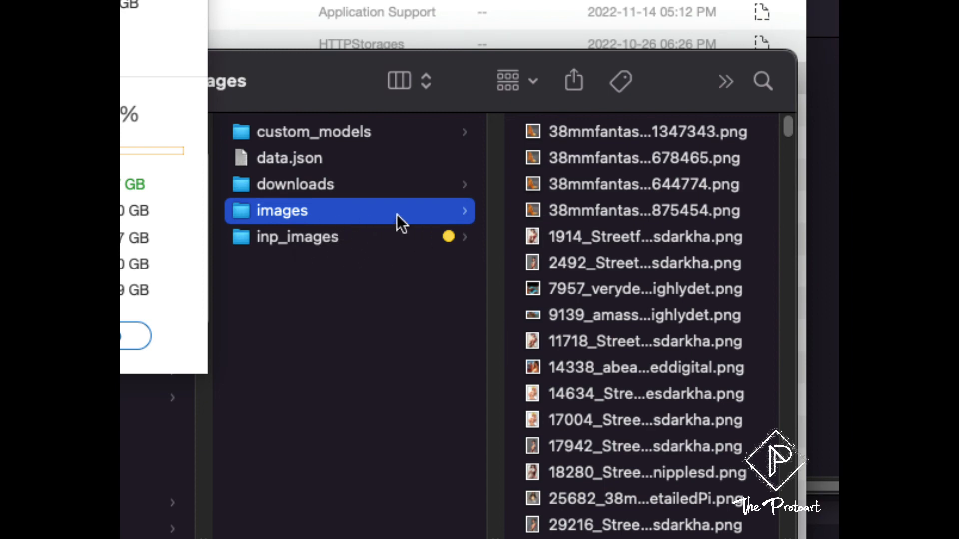
mouse_move(314, 229)
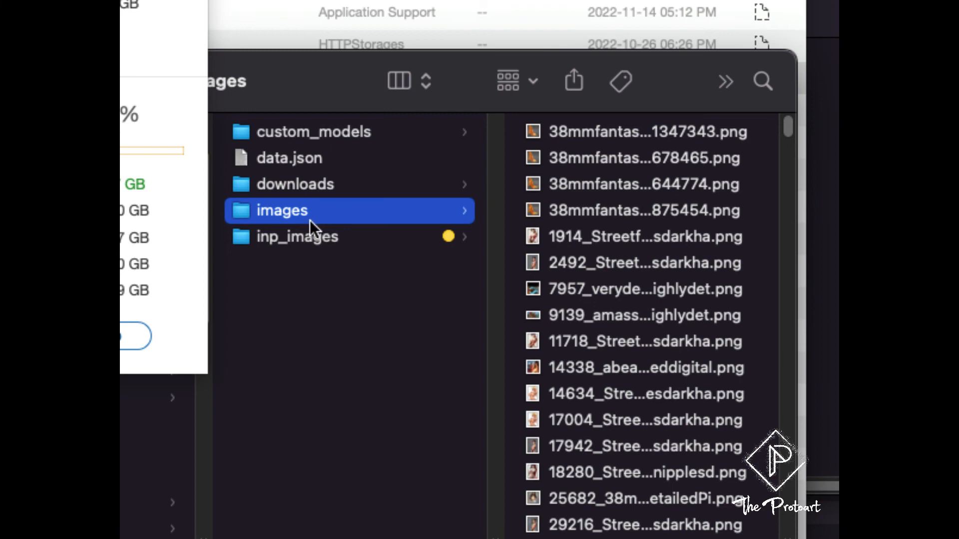
mouse_move(361, 146)
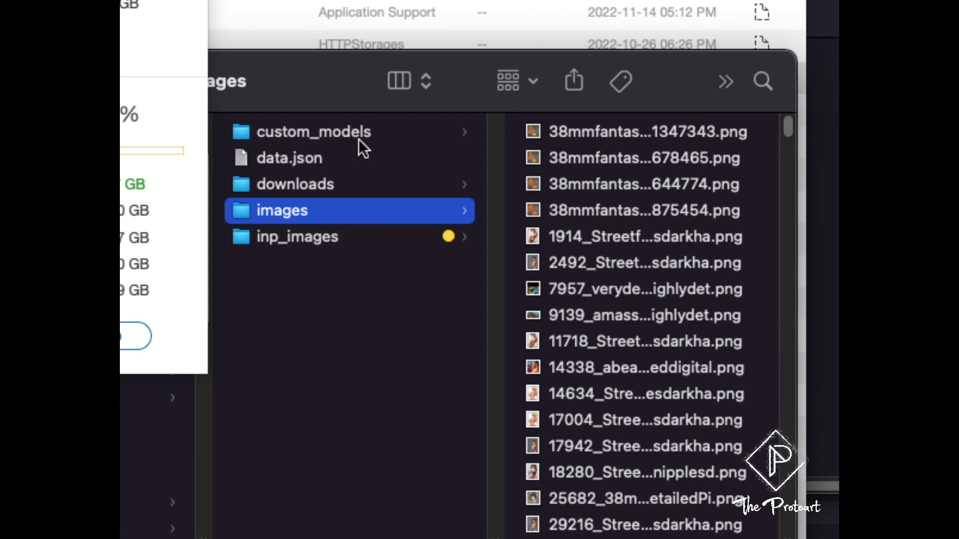
mouse_move(423, 216)
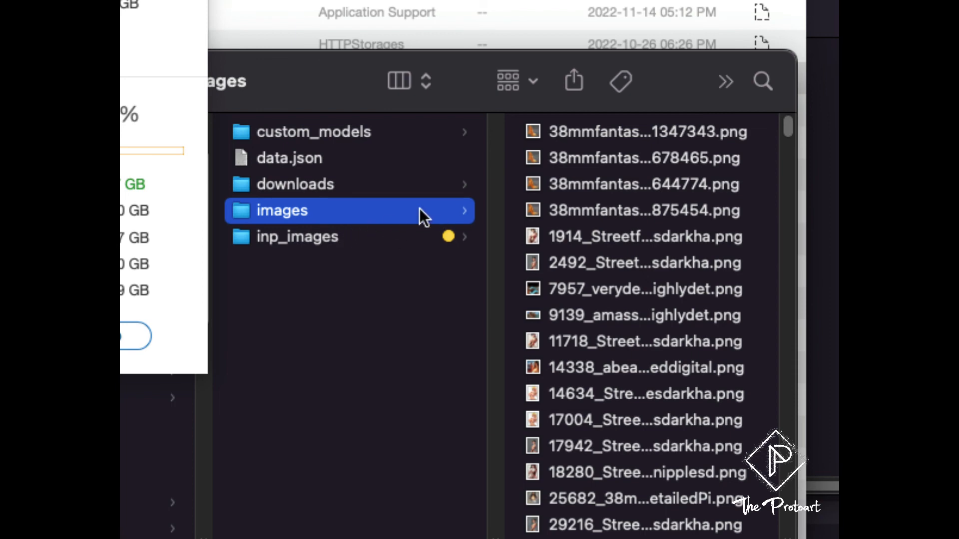
mouse_move(352, 245)
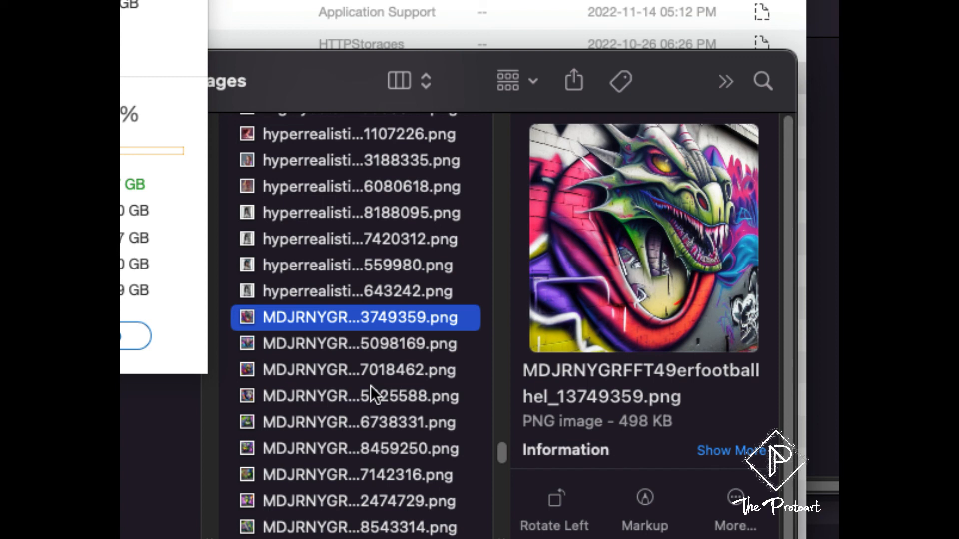
Step: Preview the woman graffiti portrait and two Grinch graffiti PNGs, ending on MDJRNYGRFFTTheGrinchpainte_6738331.png
left_click(355, 396)
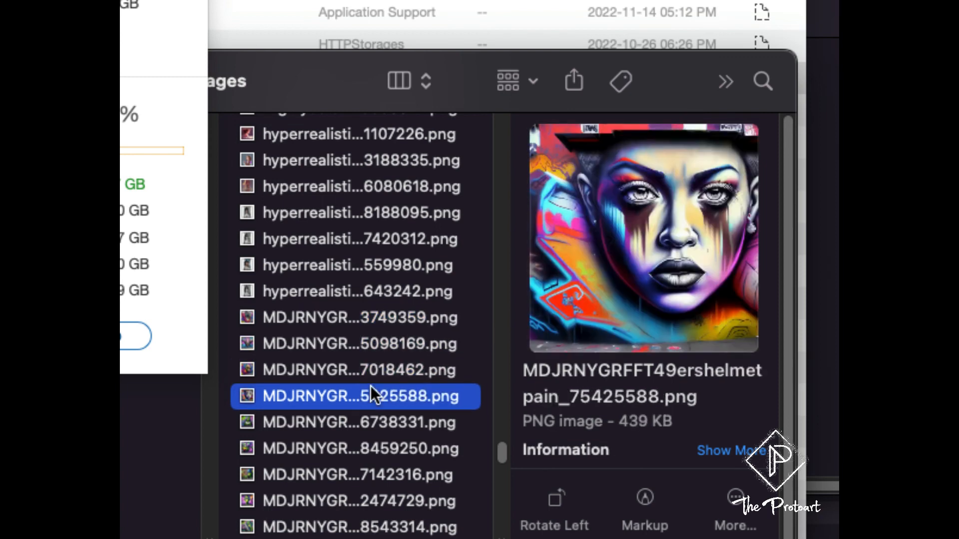
left_click(357, 449)
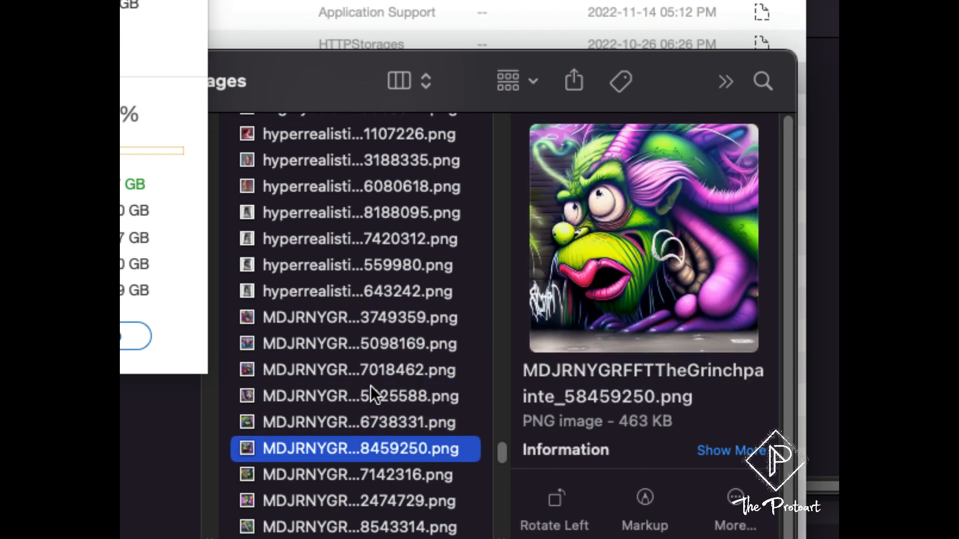
left_click(357, 422)
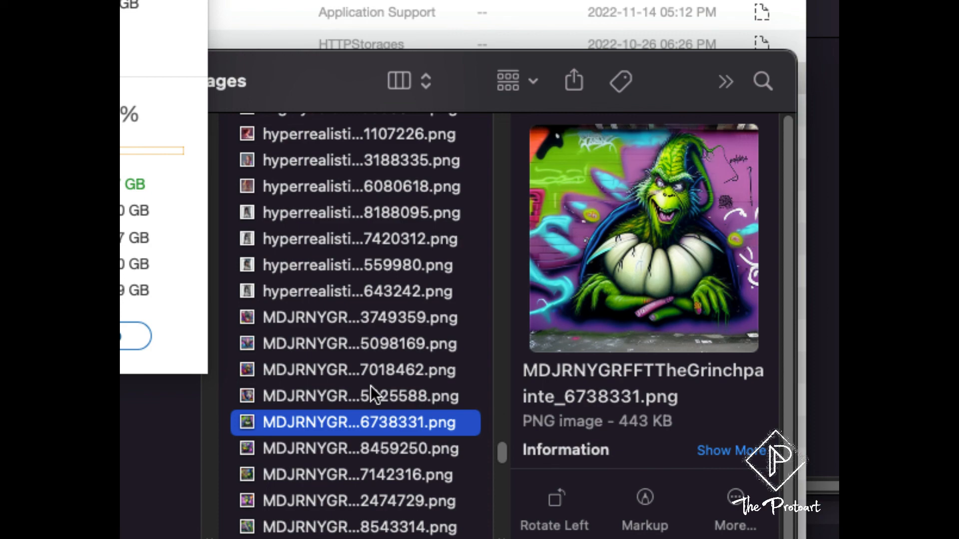